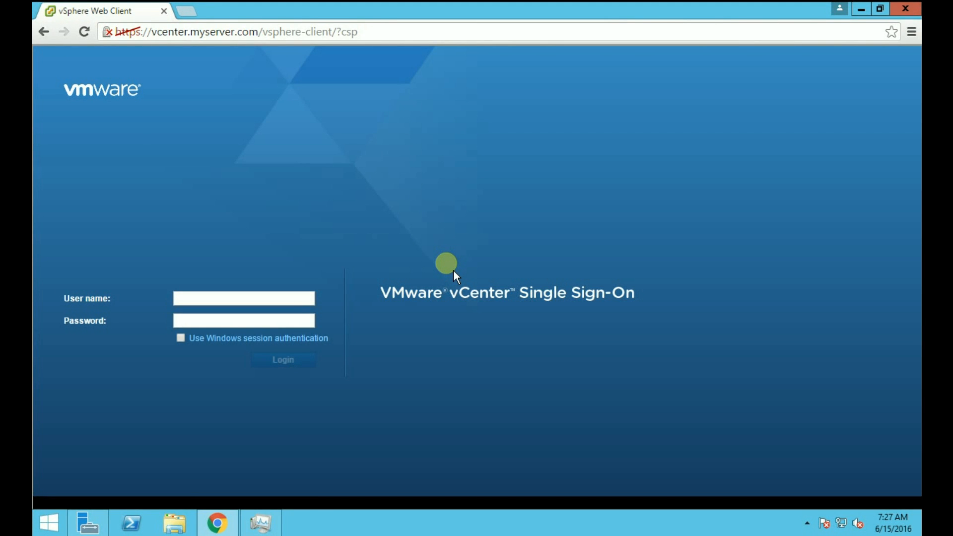
{"action": "mouse_move", "coordinate": [454, 258]}
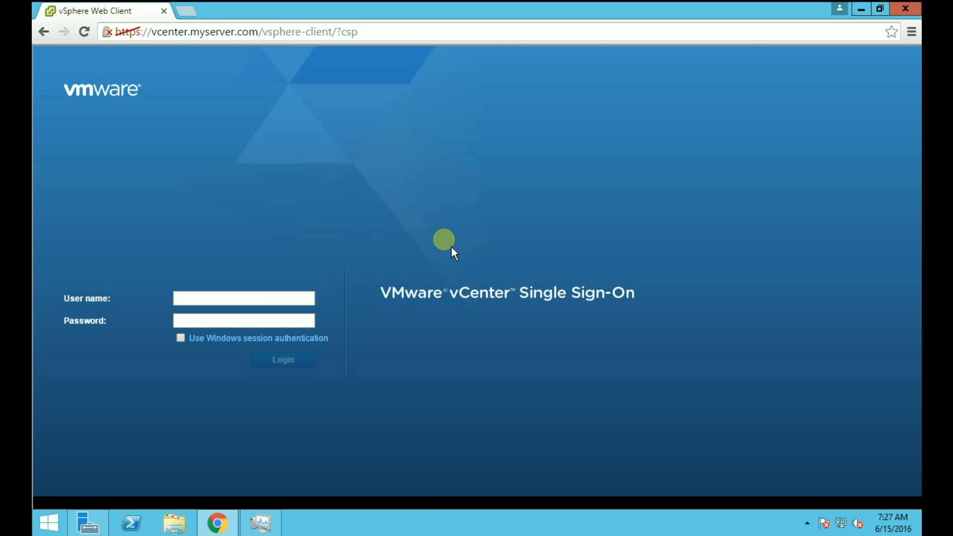
Log in to vCenter Single Sign-On as admin with the administrator password
{"action": "left_click", "coordinate": [243, 298]}
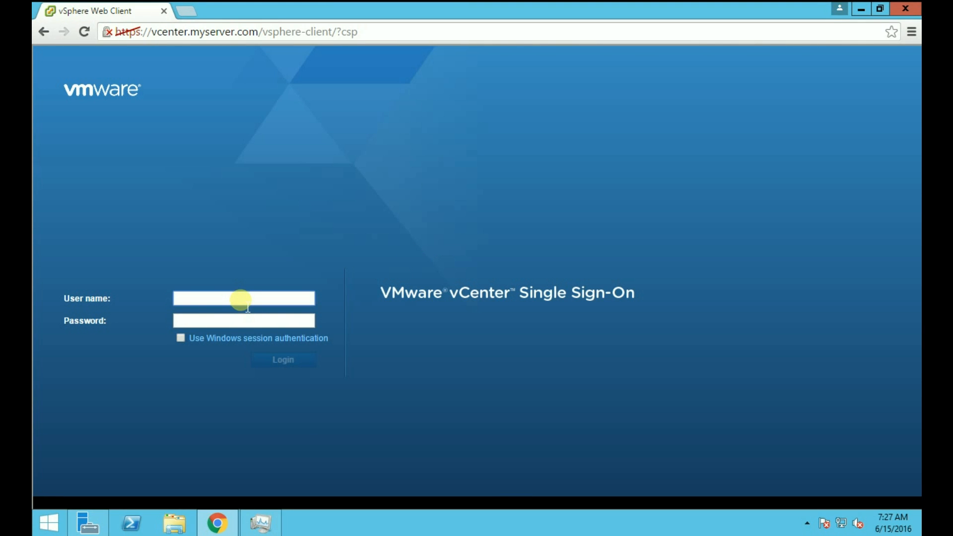
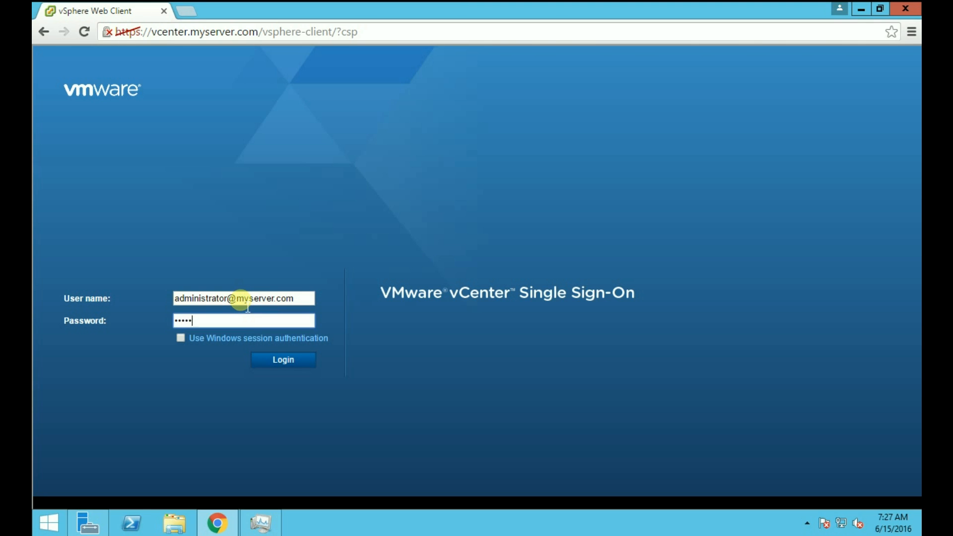
{"action": "left_click", "coordinate": [283, 360]}
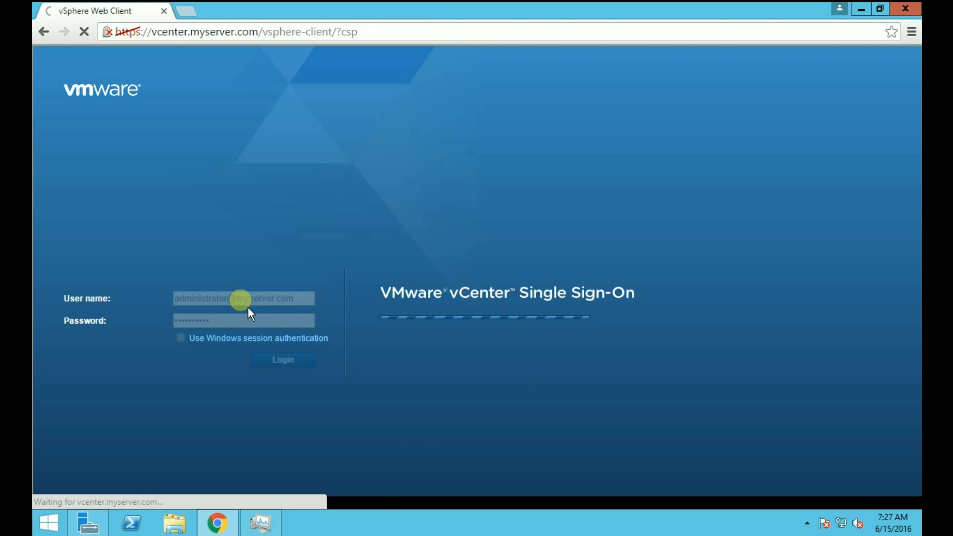
In Hosts and Clusters, expand the India datacenter and select the Mumbai cluster
{"action": "left_click", "coordinate": [282, 360]}
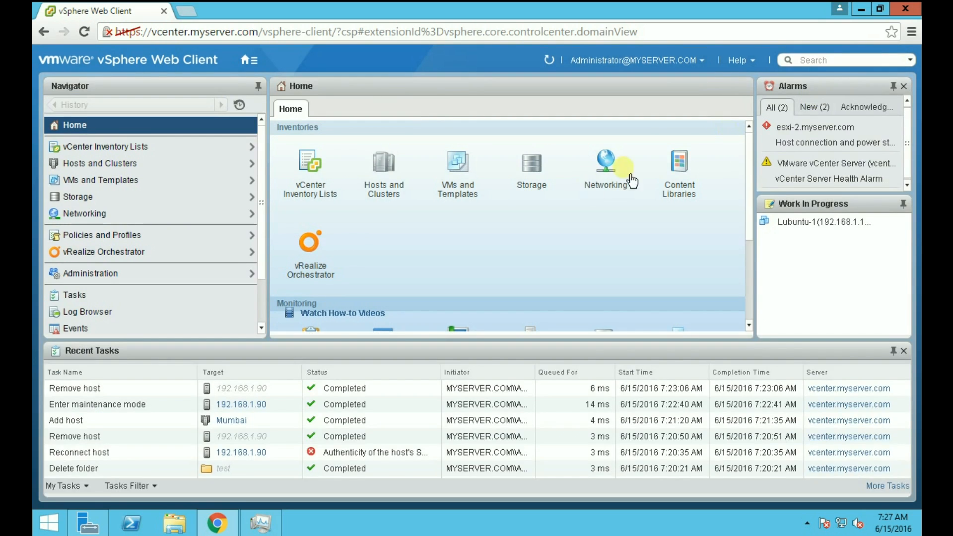
{"action": "mouse_move", "coordinate": [383, 163]}
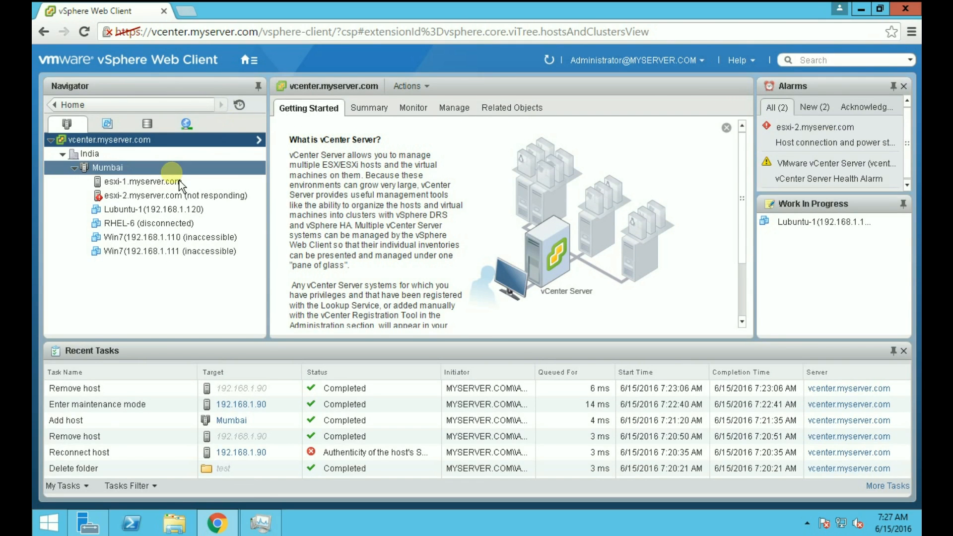
{"action": "left_click", "coordinate": [142, 181]}
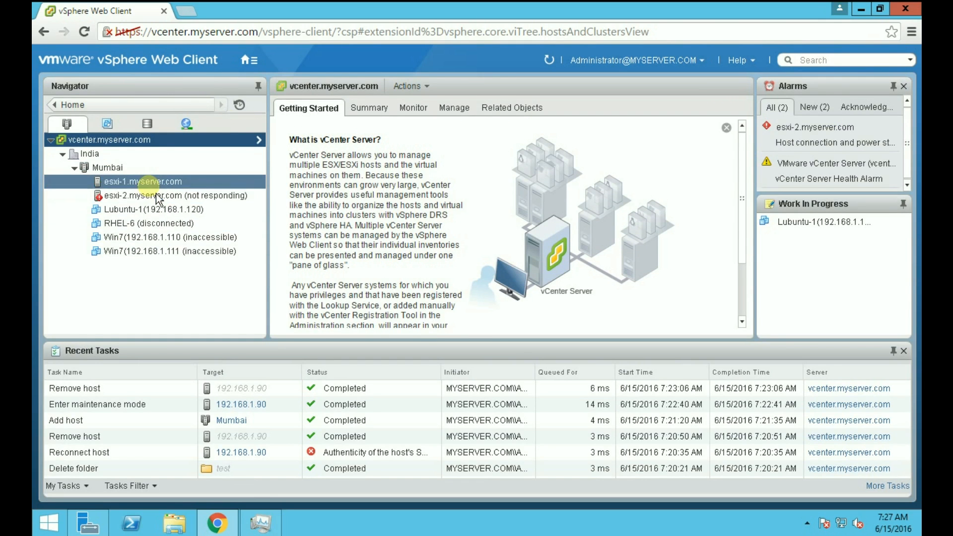
{"action": "left_click", "coordinate": [108, 167]}
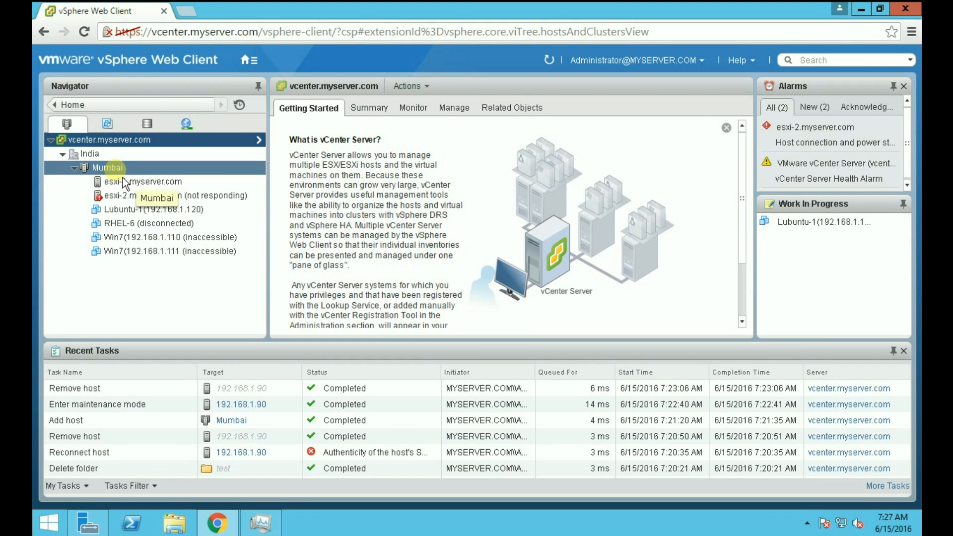
{"action": "left_click", "coordinate": [90, 153]}
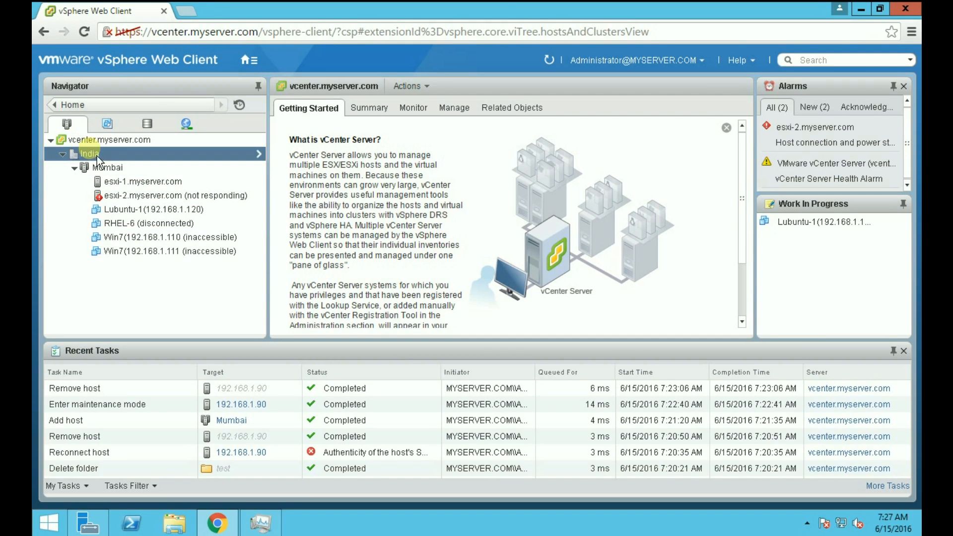
{"action": "left_click", "coordinate": [90, 154]}
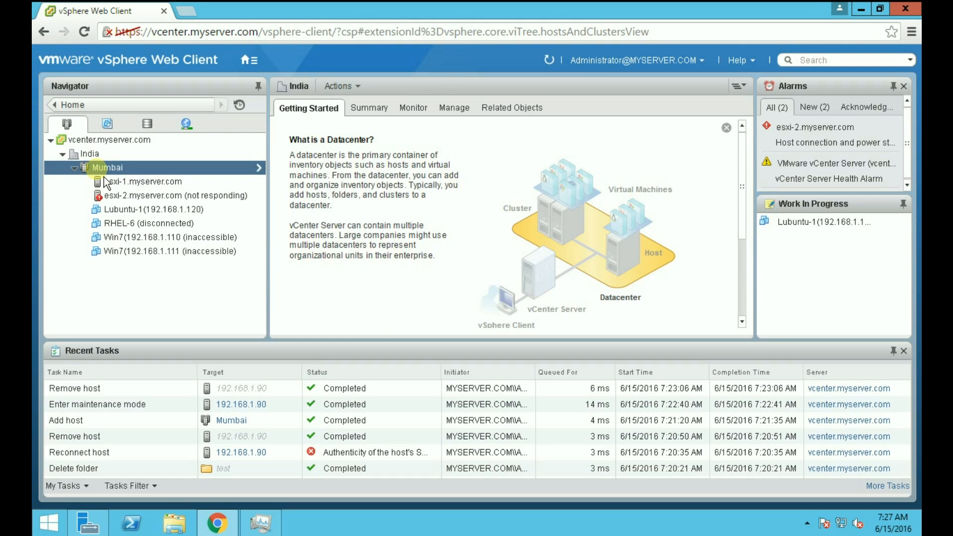
{"action": "left_click", "coordinate": [108, 167]}
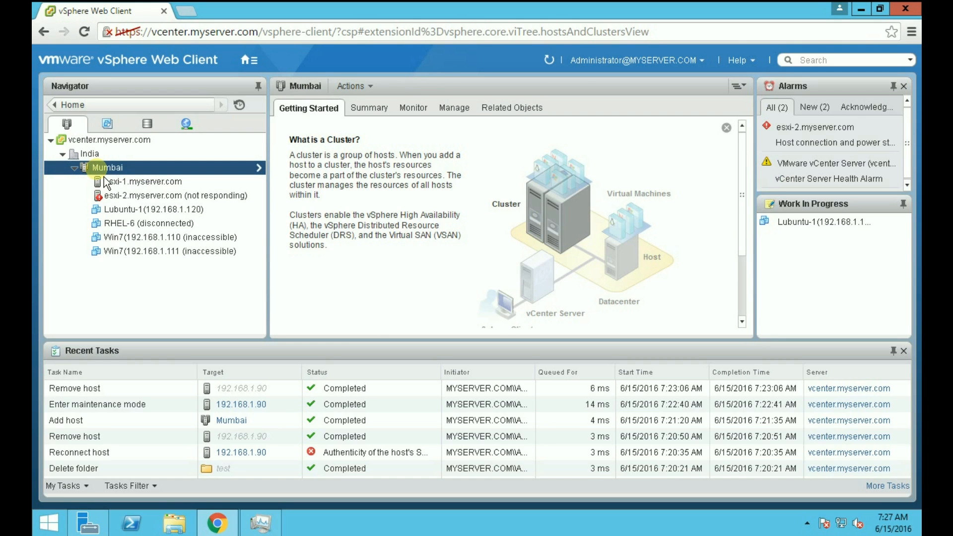
{"action": "mouse_move", "coordinate": [114, 179]}
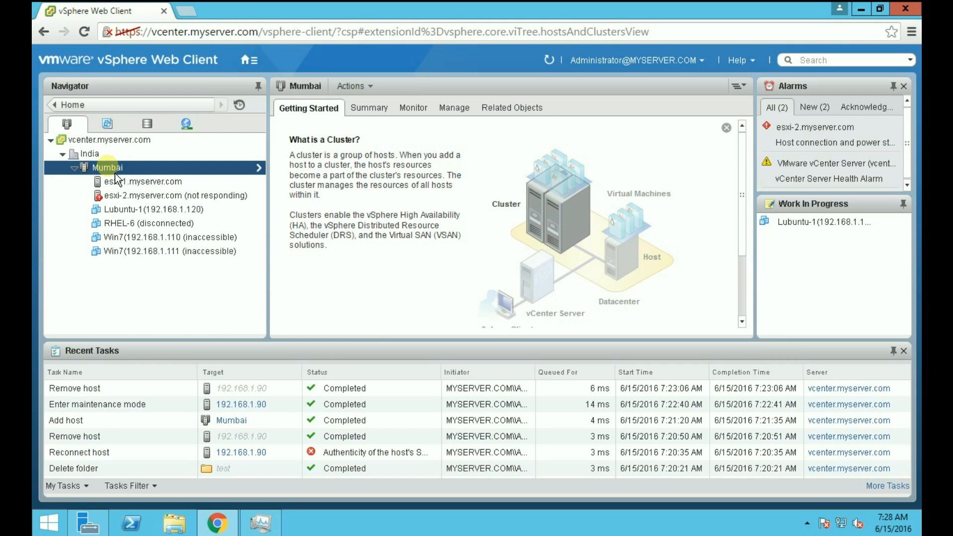
Start Add Host on the Mumbai cluster and enter 192.168.1.90 as the host address
{"action": "right_click", "coordinate": [108, 167]}
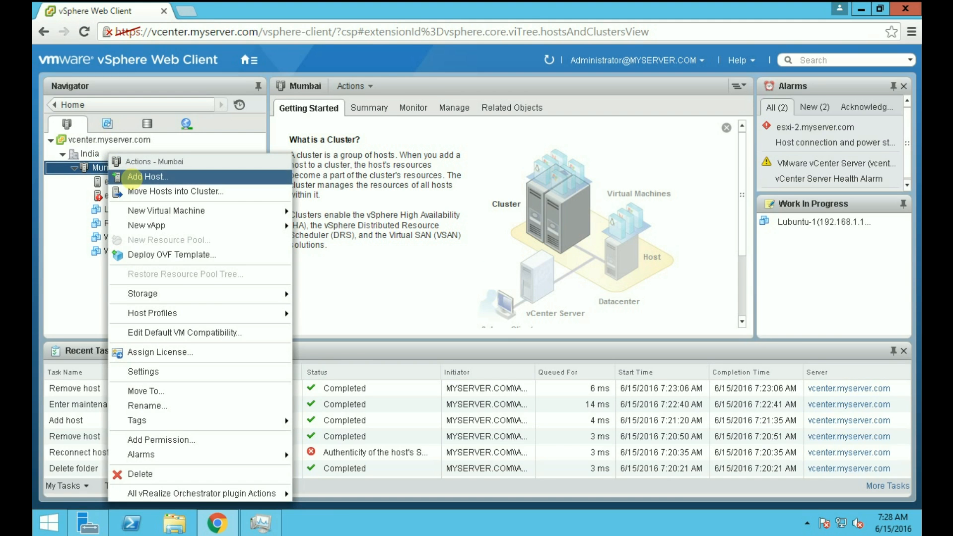
{"action": "left_click", "coordinate": [146, 176]}
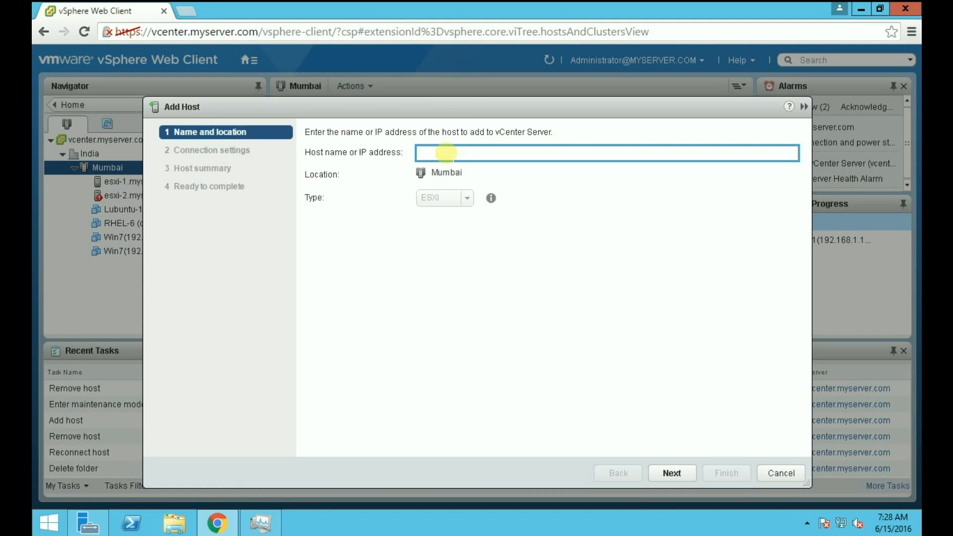
{"action": "type", "text": "192.168.1.90"}
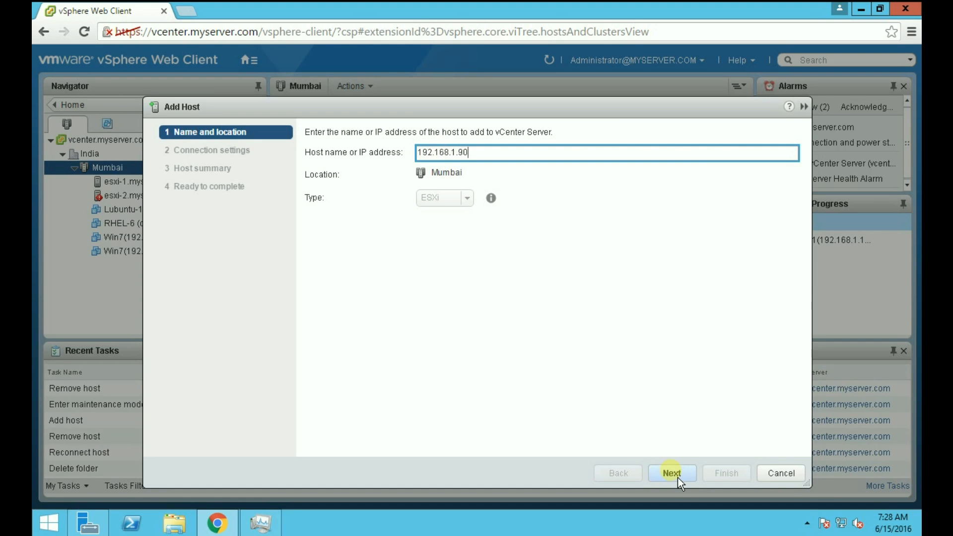
Connect to 192.168.1.90 as root and review the ESXi 6.0.0 host summary
{"action": "left_click", "coordinate": [672, 473]}
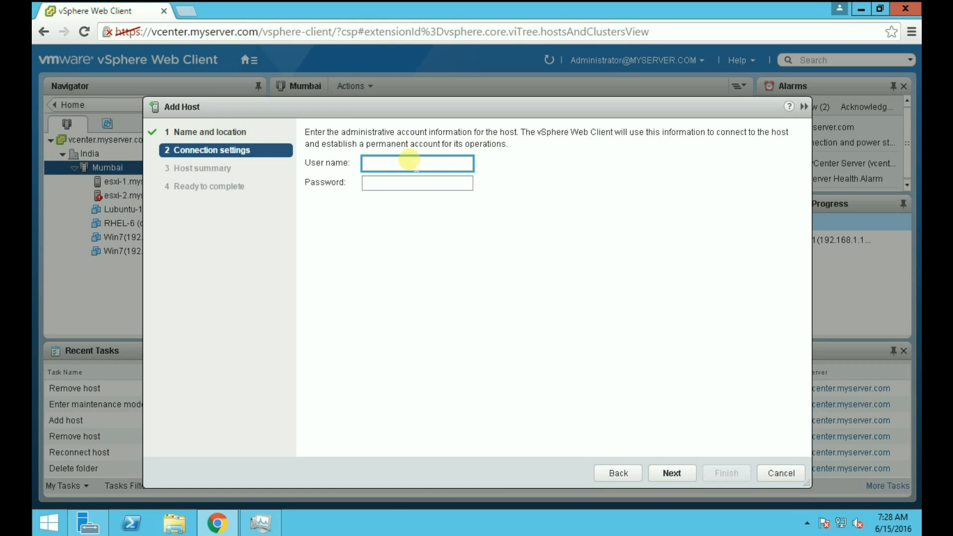
{"action": "type", "text": "root"}
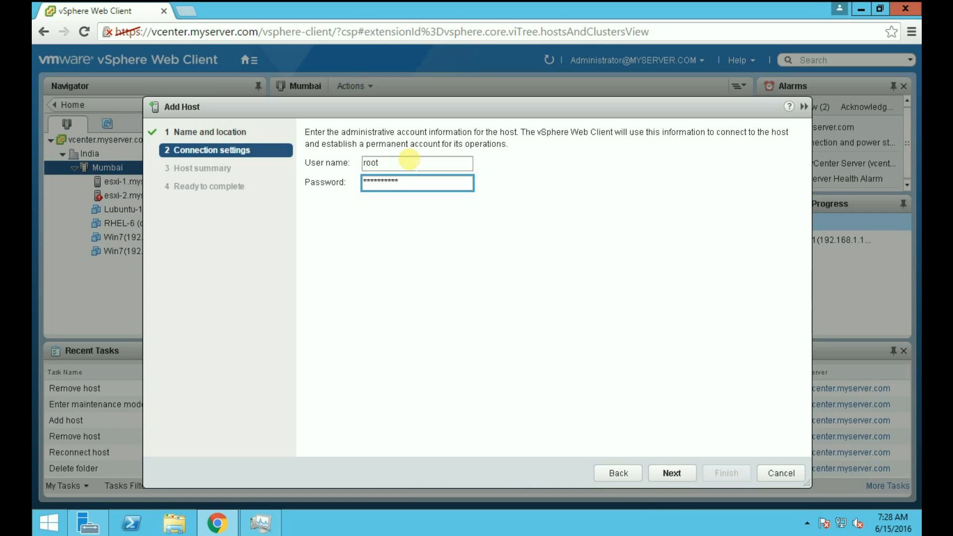
{"action": "left_click", "coordinate": [671, 473]}
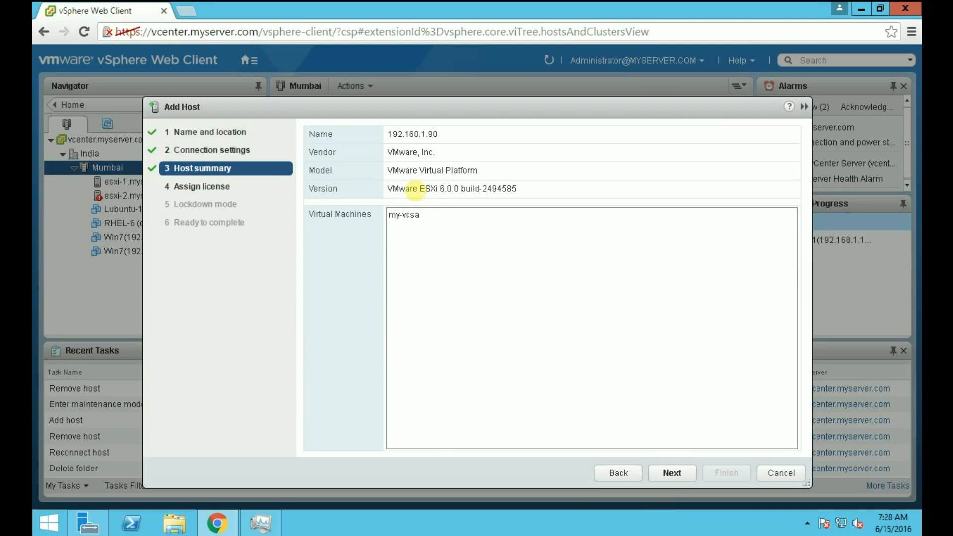
{"action": "mouse_move", "coordinate": [424, 227]}
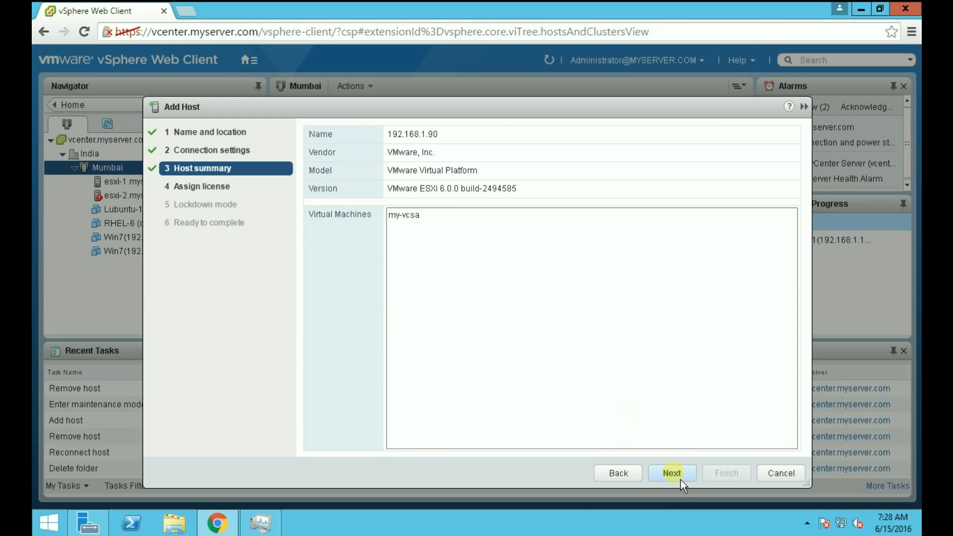
Advance to license assignment and open the New Licenses wizard
{"action": "left_click", "coordinate": [671, 472]}
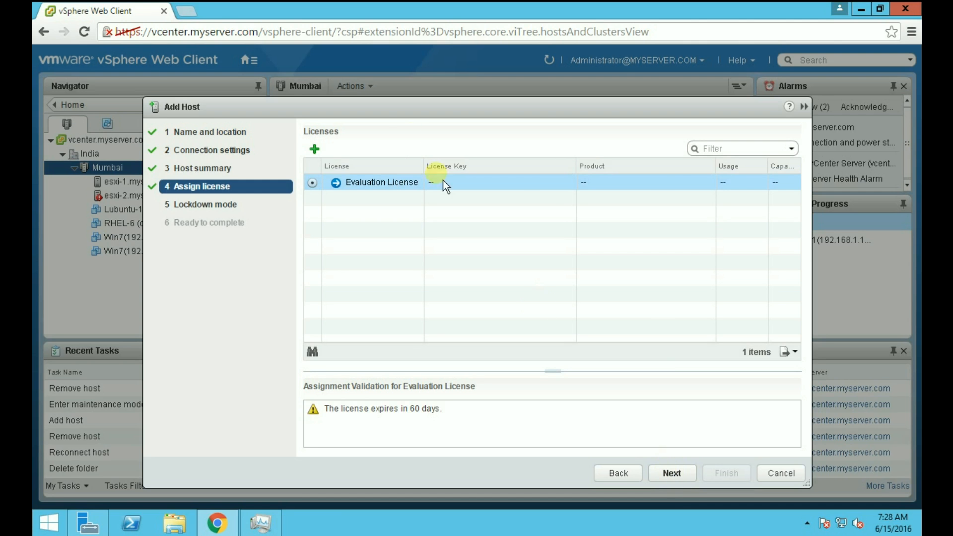
{"action": "mouse_move", "coordinate": [314, 150]}
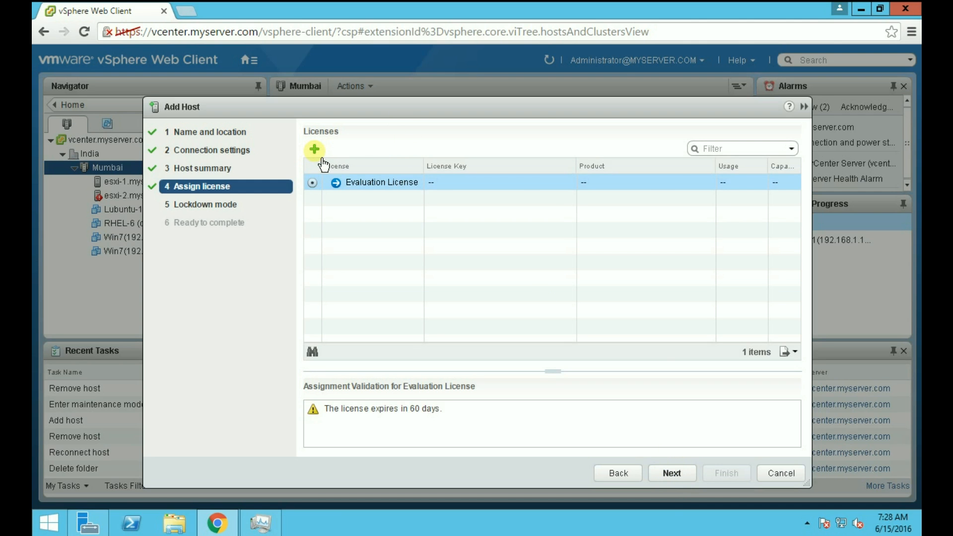
{"action": "left_click", "coordinate": [314, 150]}
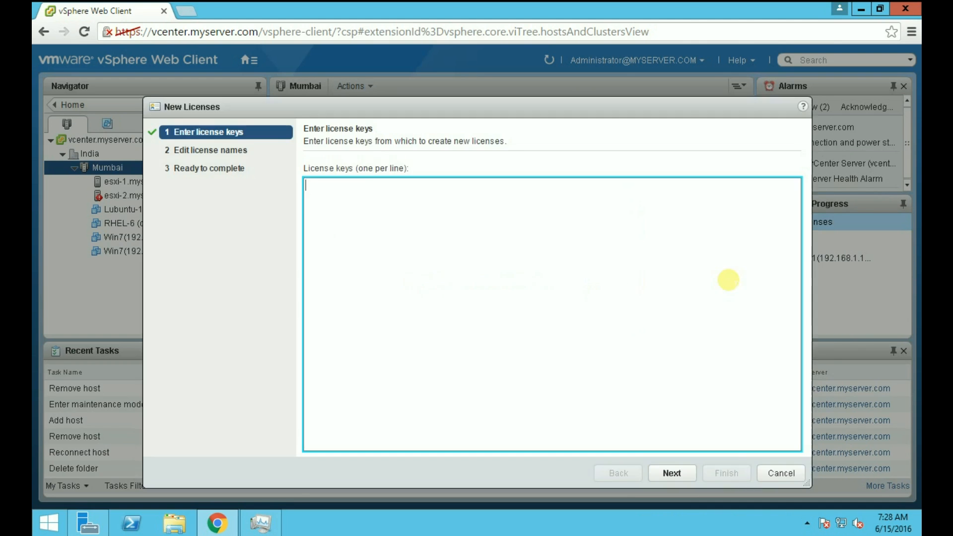
{"action": "mouse_move", "coordinate": [780, 473]}
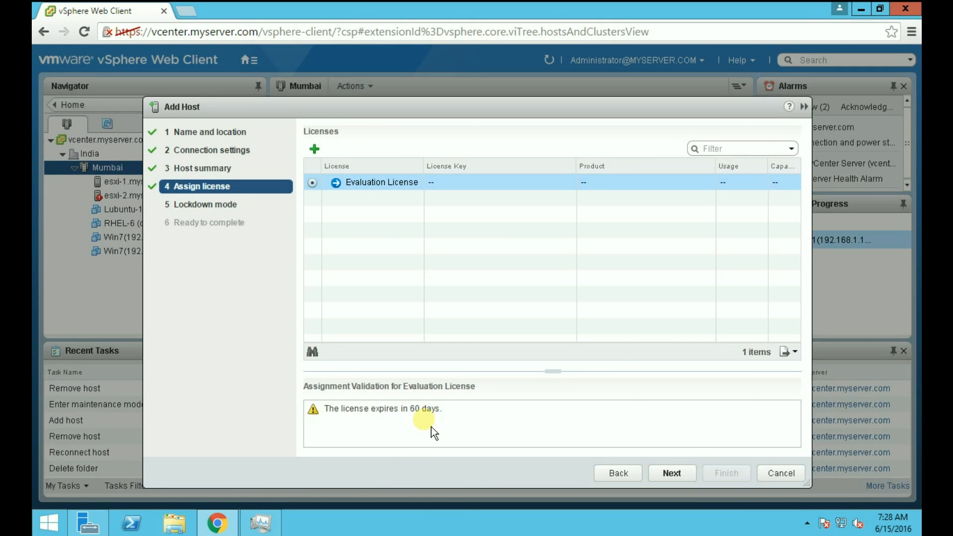
Keep lockdown mode Disabled, review Ready to complete, and finish the Add Host wizard
{"action": "left_click", "coordinate": [672, 472]}
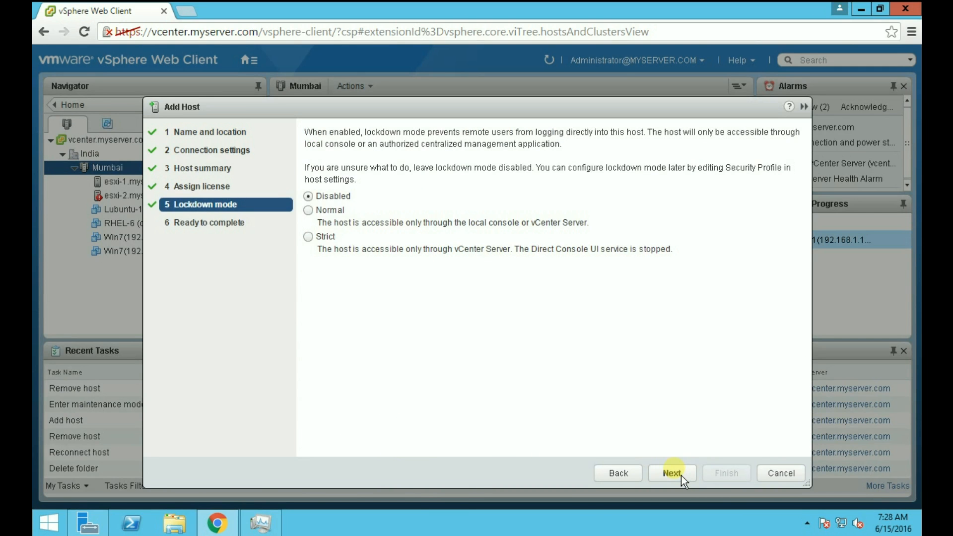
{"action": "mouse_move", "coordinate": [422, 270]}
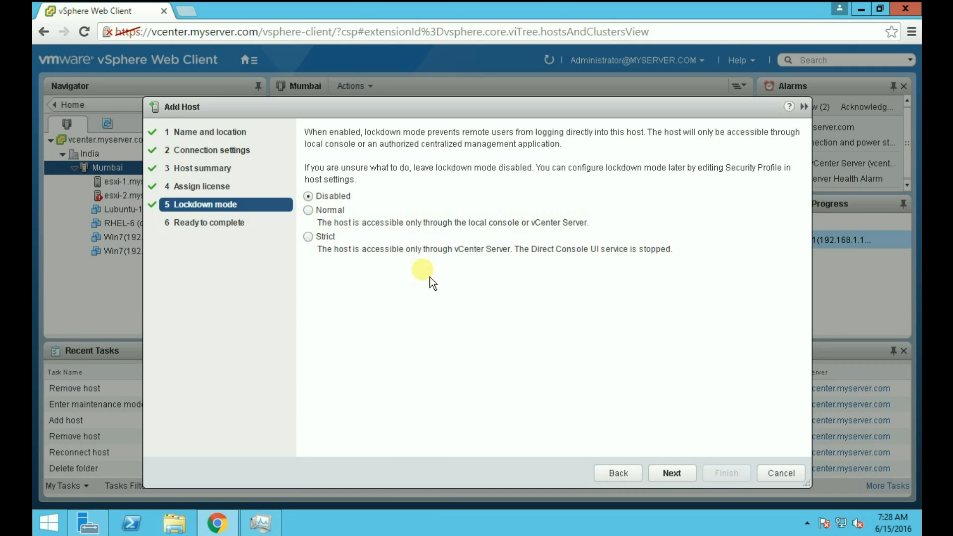
{"action": "mouse_move", "coordinate": [352, 241]}
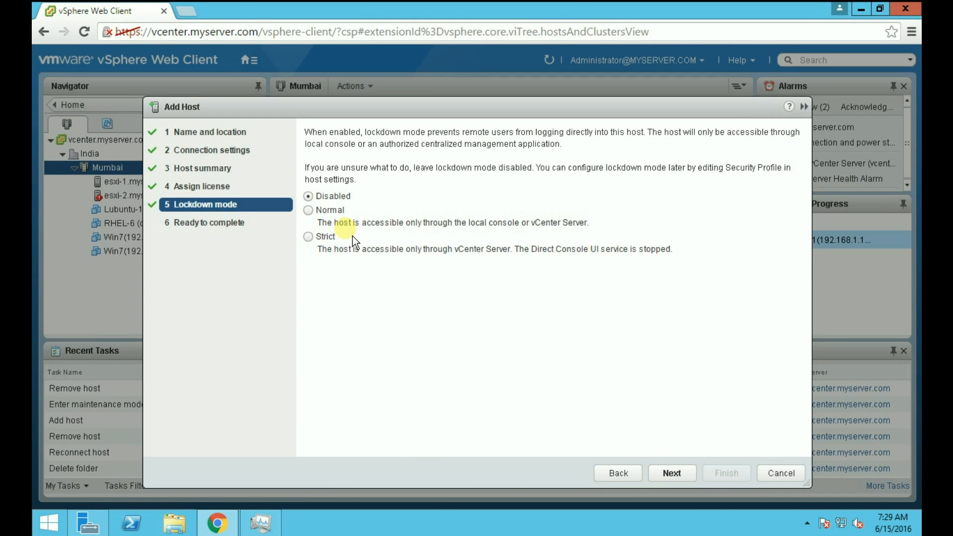
{"action": "mouse_move", "coordinate": [571, 468]}
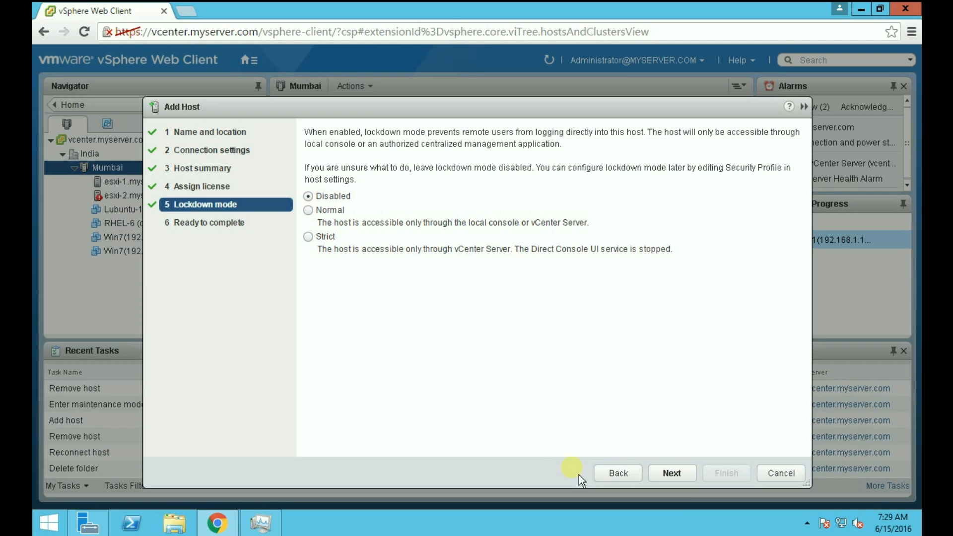
{"action": "left_click", "coordinate": [670, 473]}
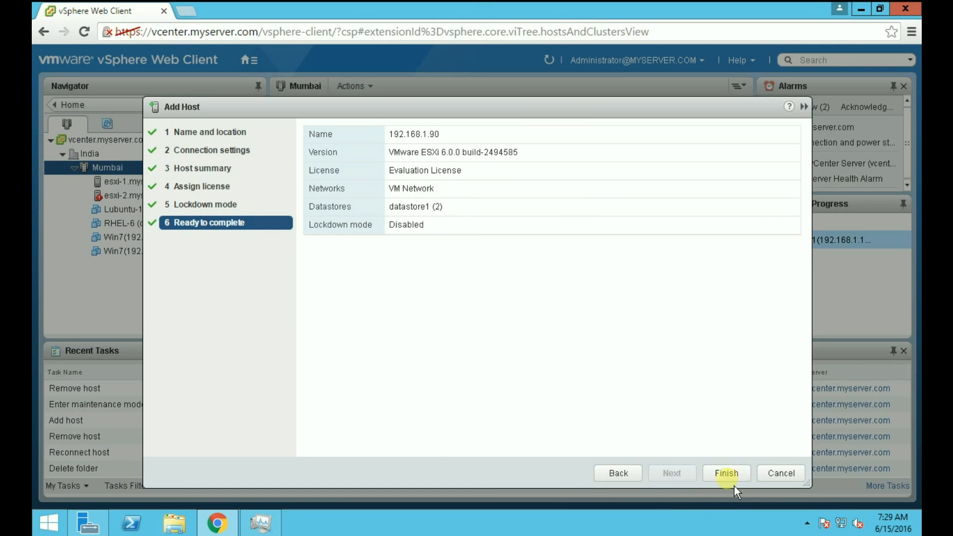
{"action": "left_click", "coordinate": [726, 473]}
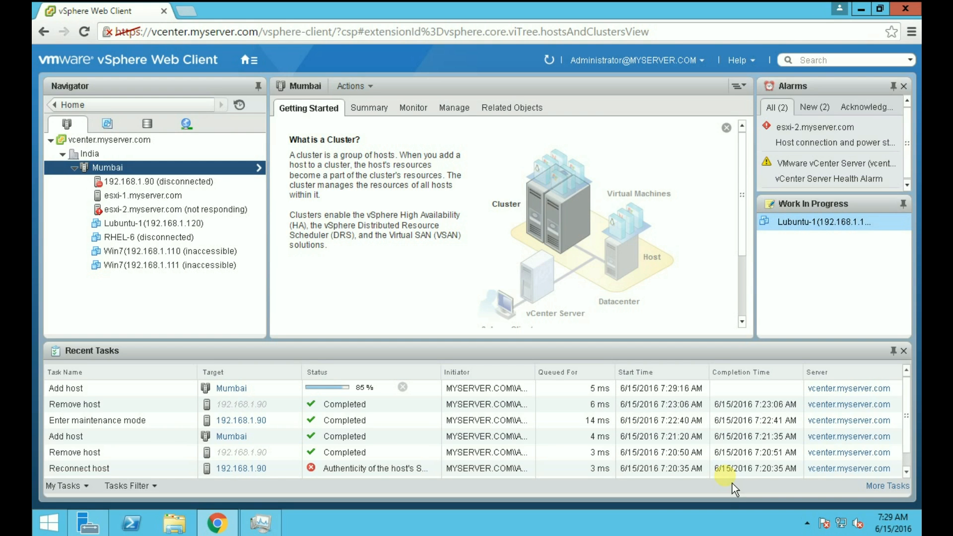
{"action": "mouse_move", "coordinate": [570, 451]}
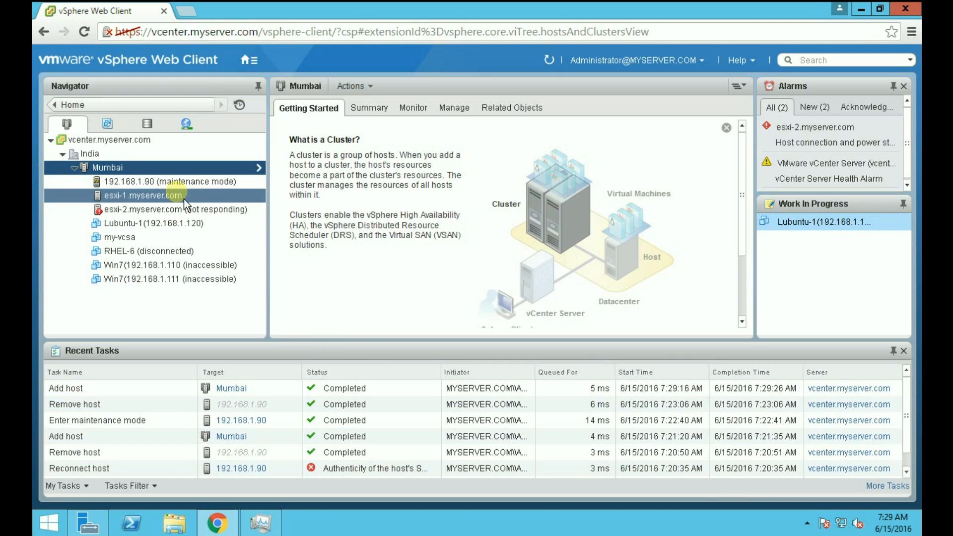
Select host 192.168.1.90 under Mumbai in the Navigator to view its summary
{"action": "left_click", "coordinate": [173, 181]}
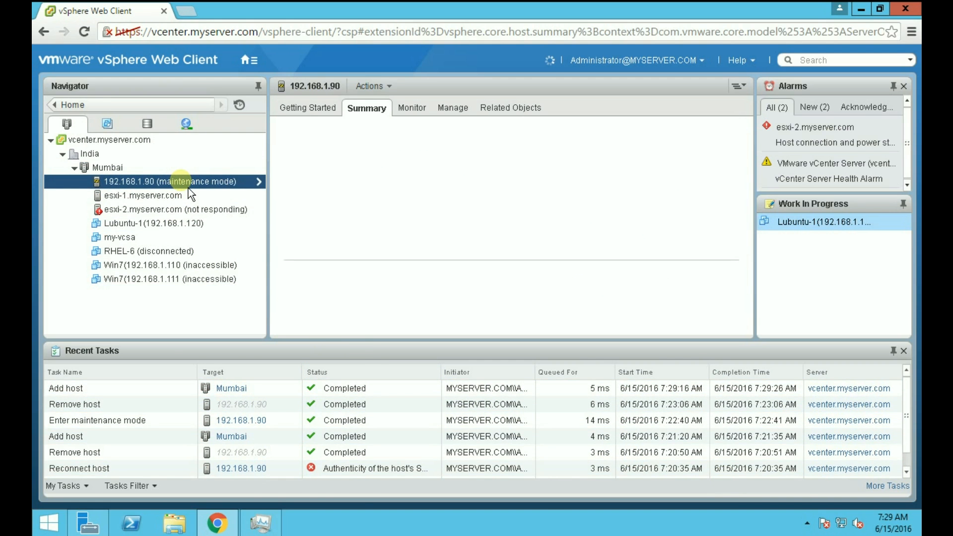
Exit maintenance mode on 192.168.1.90, then reselect Mumbai and the host to refresh
{"action": "right_click", "coordinate": [174, 182]}
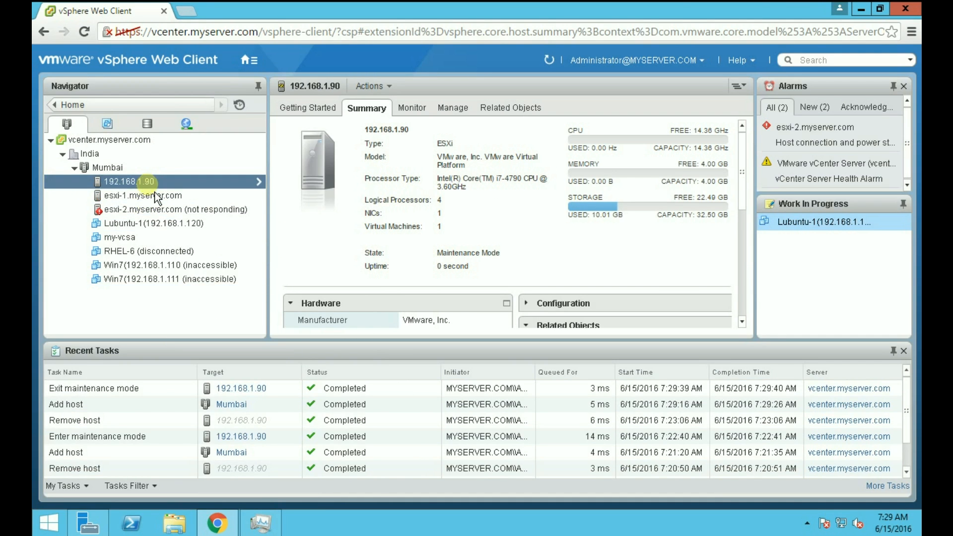
{"action": "left_click", "coordinate": [175, 208]}
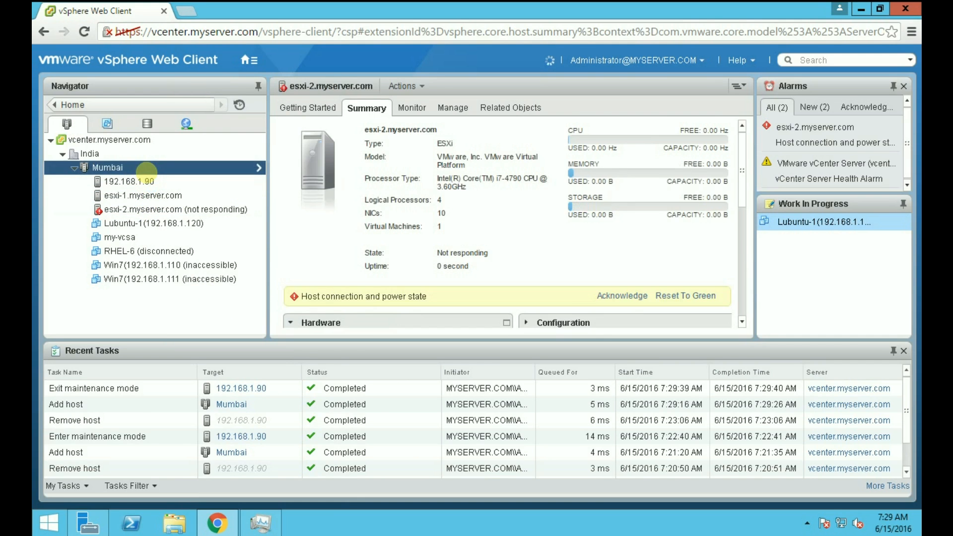
{"action": "left_click", "coordinate": [128, 181]}
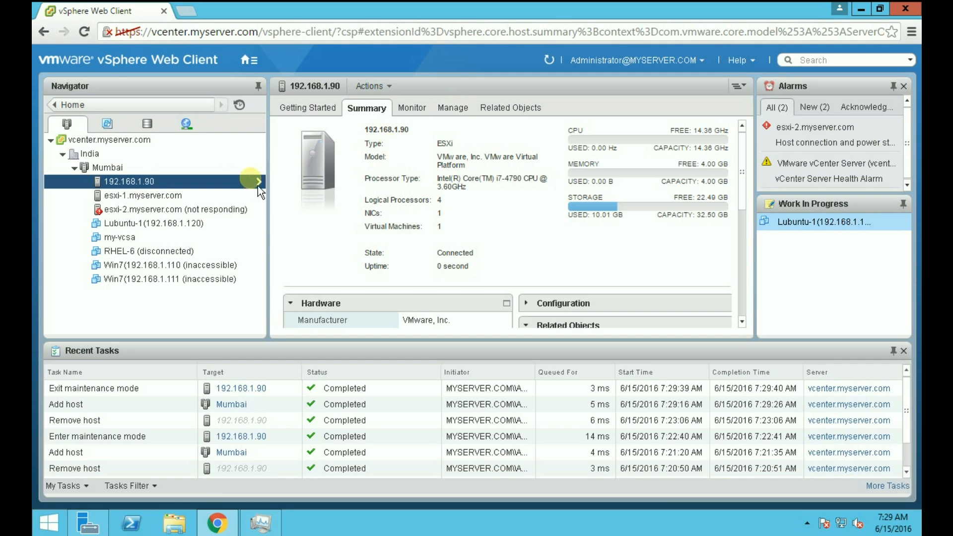
{"action": "mouse_move", "coordinate": [452, 108]}
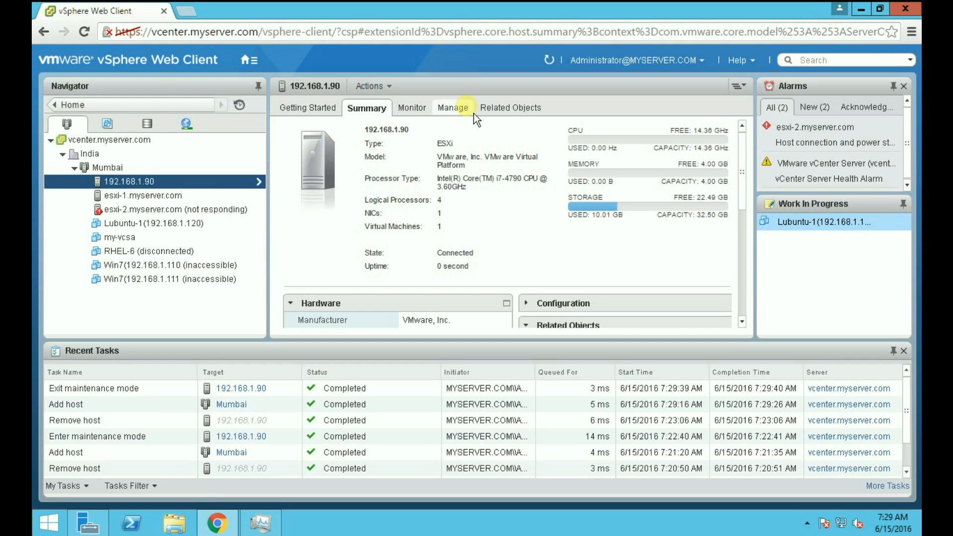
Open the Manage settings of 192.168.1.90 to reach Time Configuration
{"action": "left_click", "coordinate": [451, 108]}
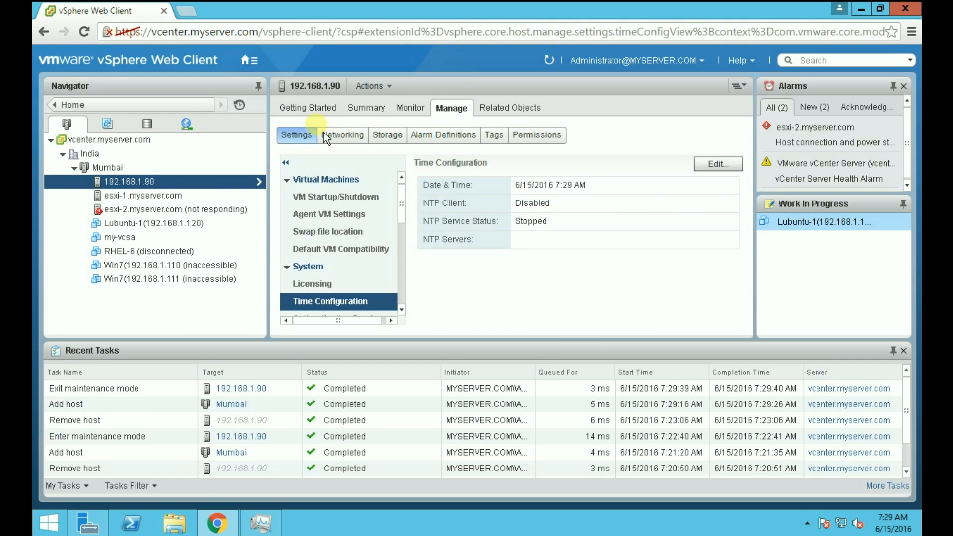
{"action": "mouse_move", "coordinate": [306, 227]}
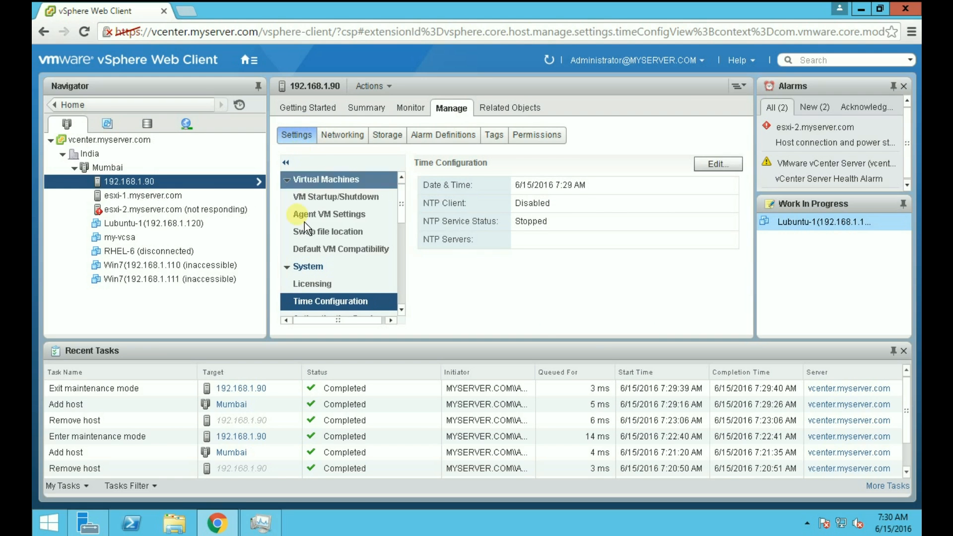
{"action": "mouse_move", "coordinate": [345, 317]}
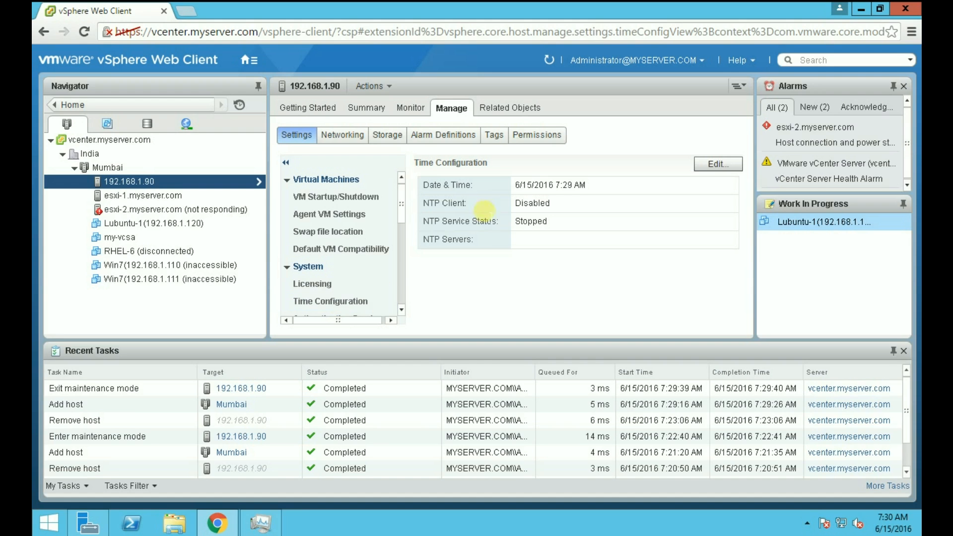
{"action": "mouse_move", "coordinate": [562, 234]}
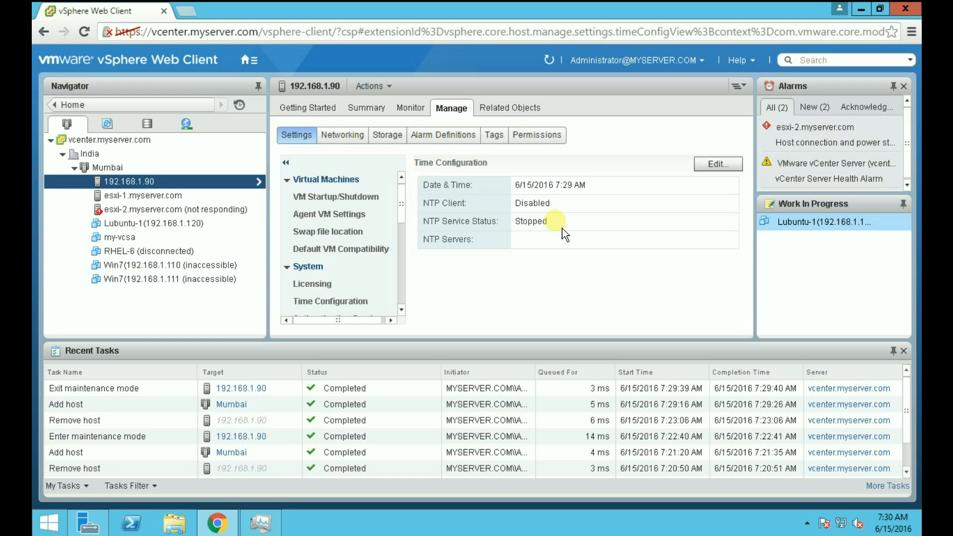
{"action": "mouse_move", "coordinate": [691, 201]}
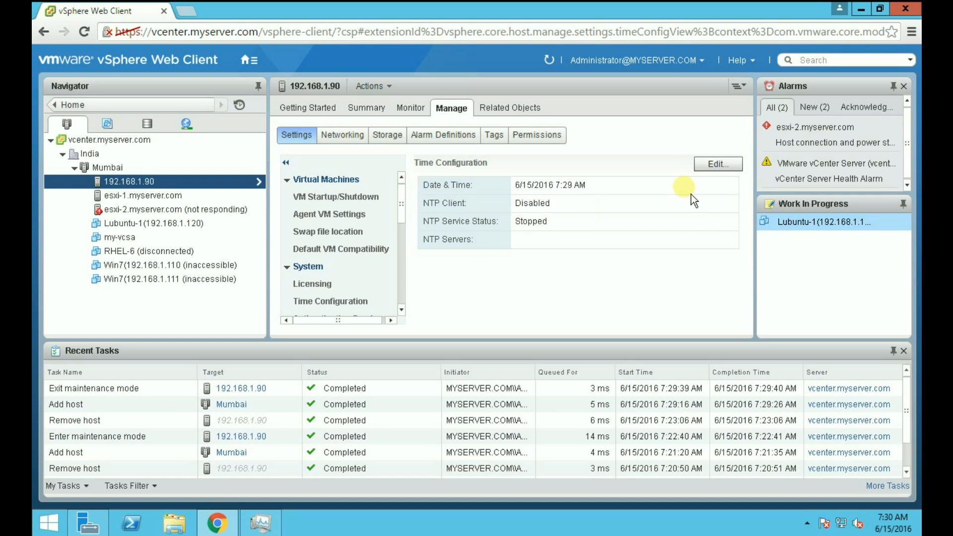
Edit time configuration to Use Network Time Protocol, start NTP, and open startup policy choices
{"action": "left_click", "coordinate": [718, 164]}
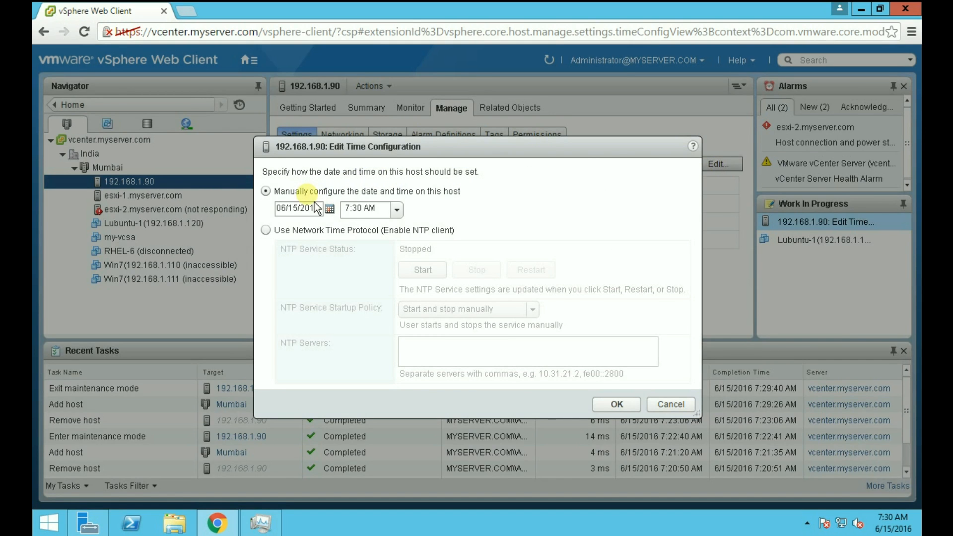
{"action": "mouse_move", "coordinate": [420, 211]}
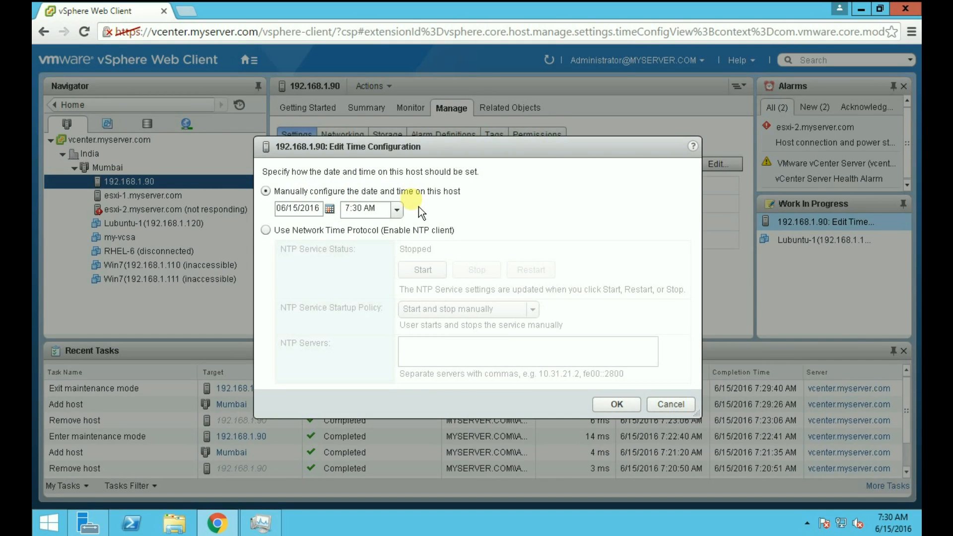
{"action": "mouse_move", "coordinate": [347, 237]}
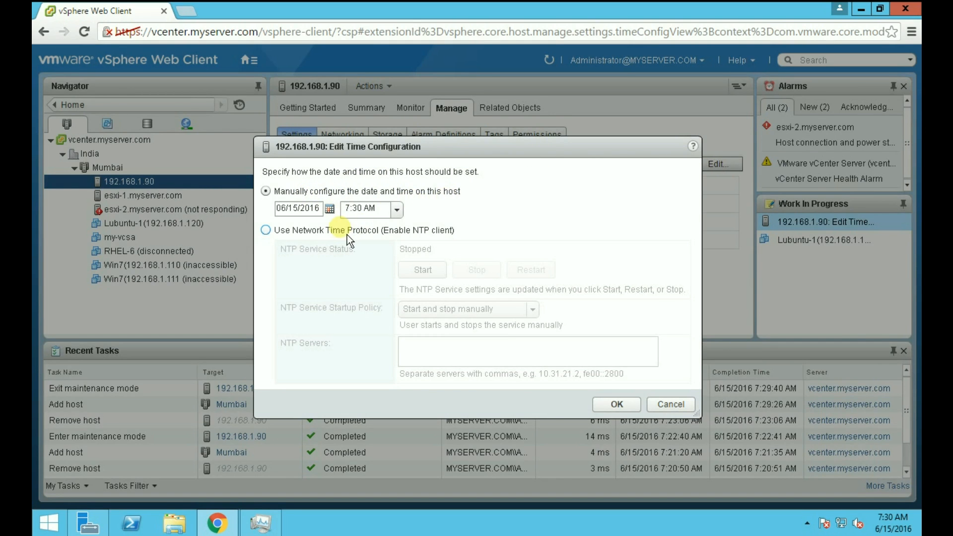
{"action": "left_click", "coordinate": [265, 230]}
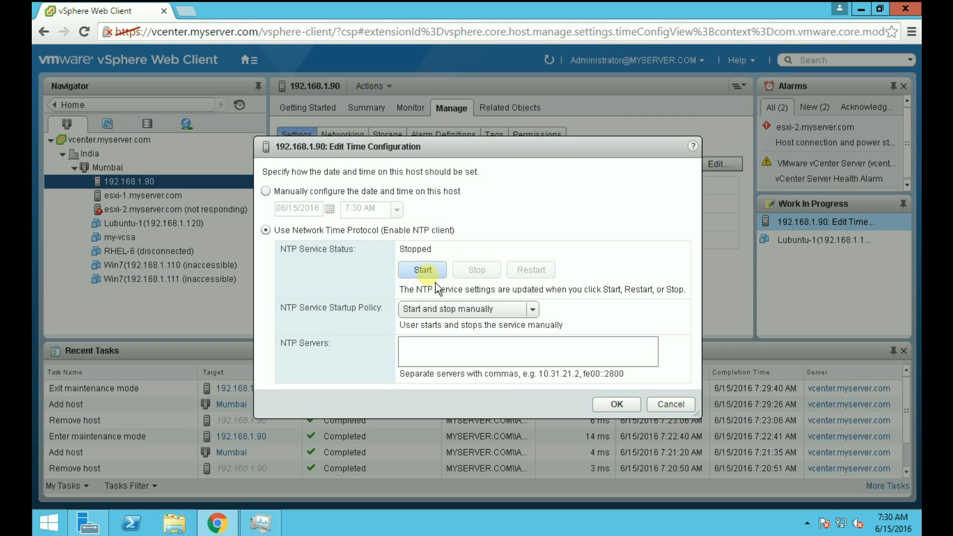
{"action": "left_click", "coordinate": [422, 269]}
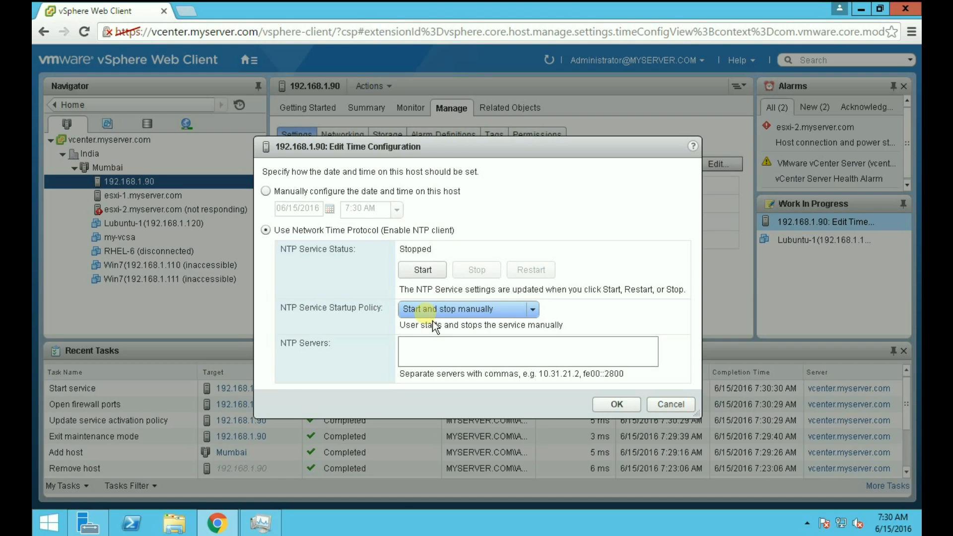
{"action": "left_click", "coordinate": [532, 309]}
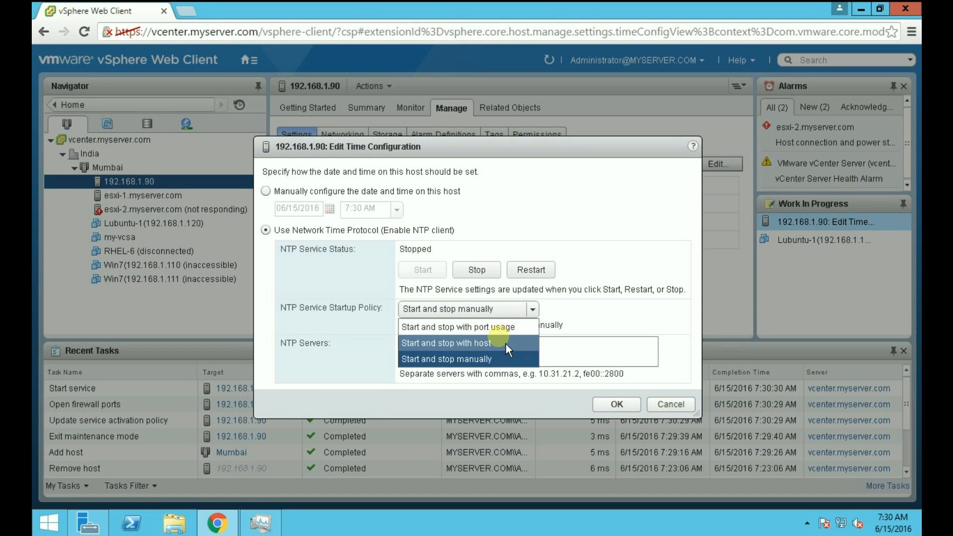
Set in.pool.org as the NTP server with manual startup policy and save the time configuration
{"action": "left_click", "coordinate": [447, 358]}
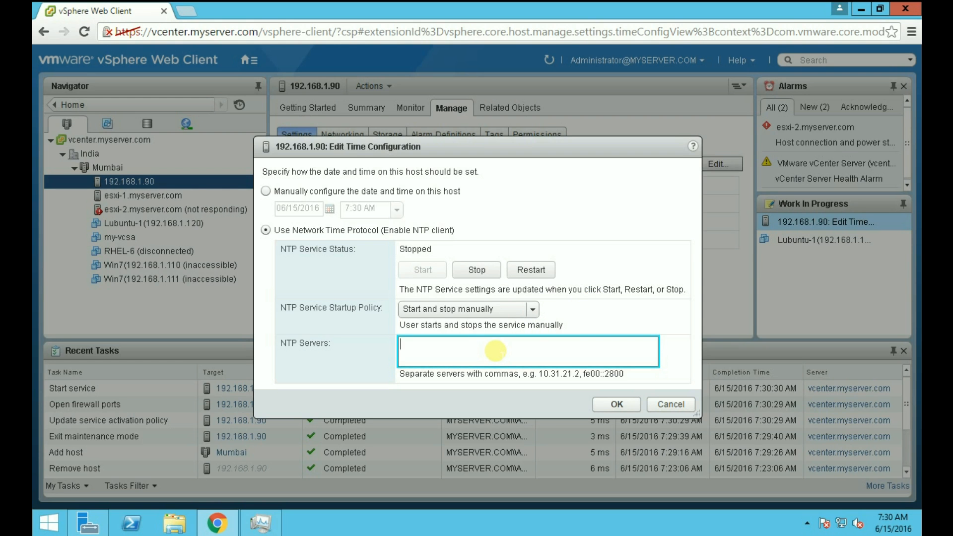
{"action": "type", "text": "in"}
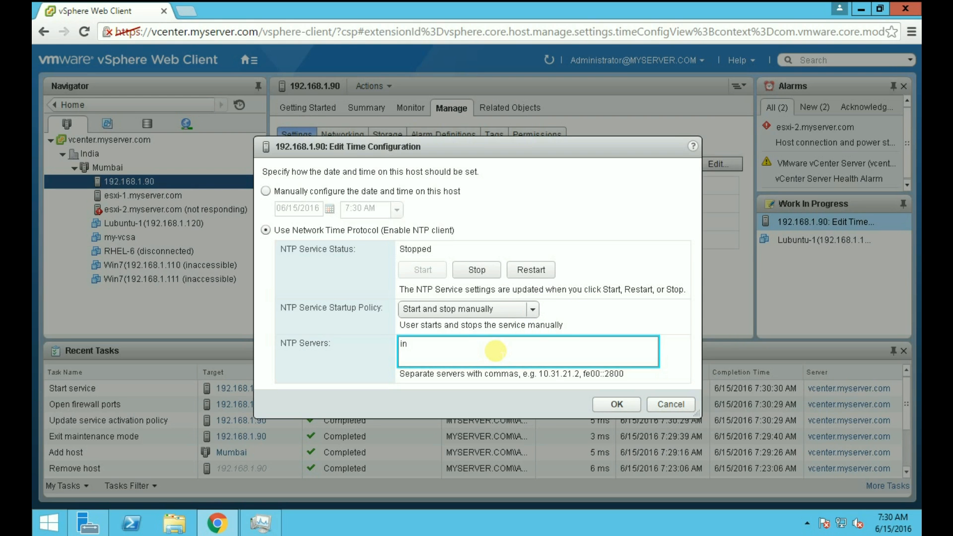
{"action": "type", "text": ".pool."}
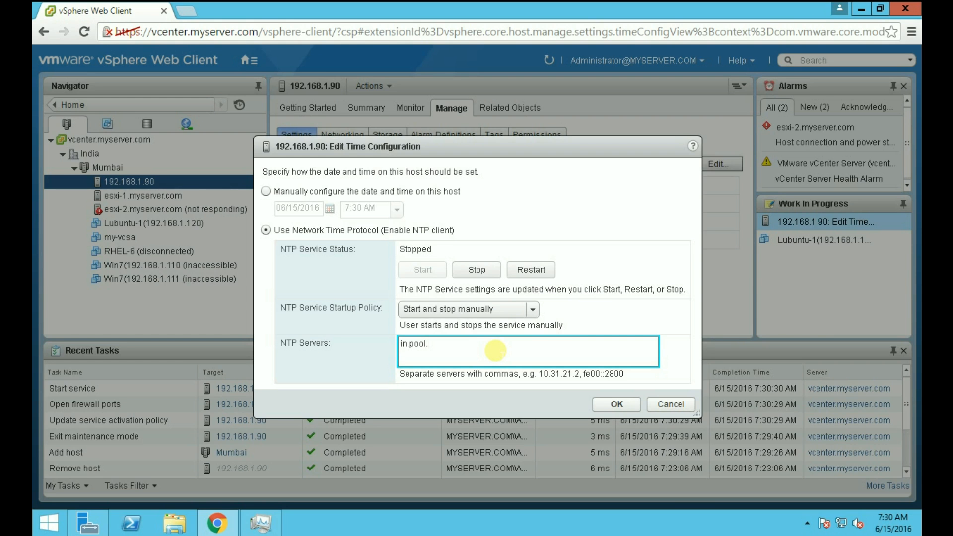
{"action": "type", "text": "org"}
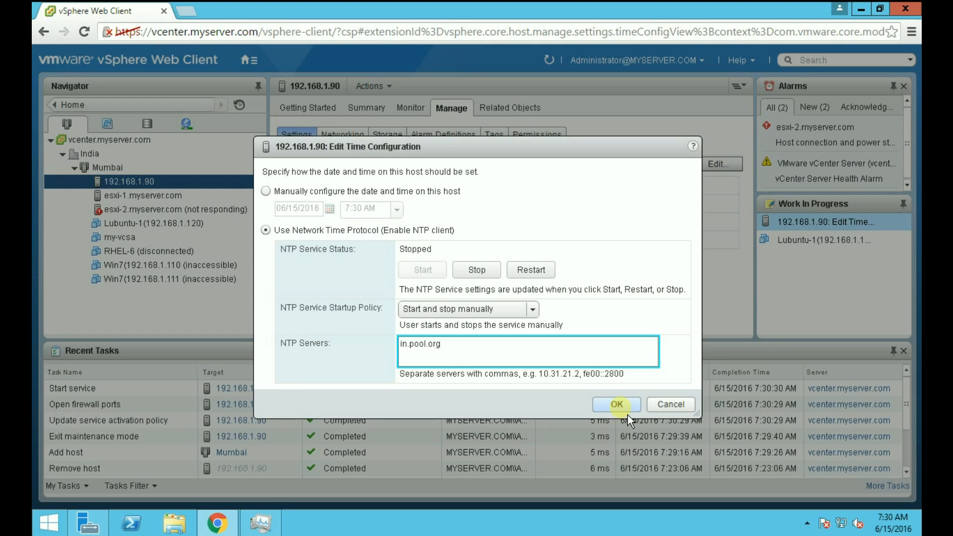
{"action": "left_click", "coordinate": [615, 404]}
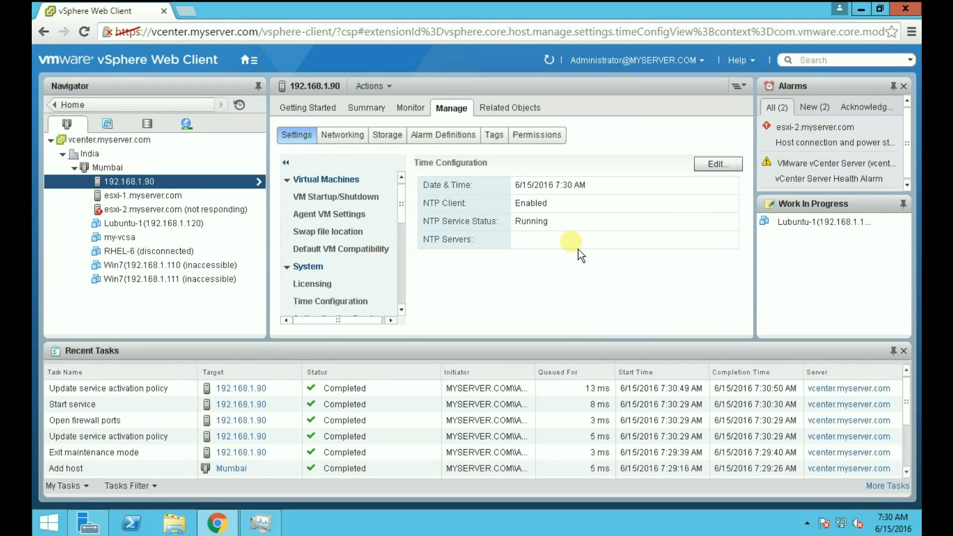
{"action": "mouse_move", "coordinate": [527, 217]}
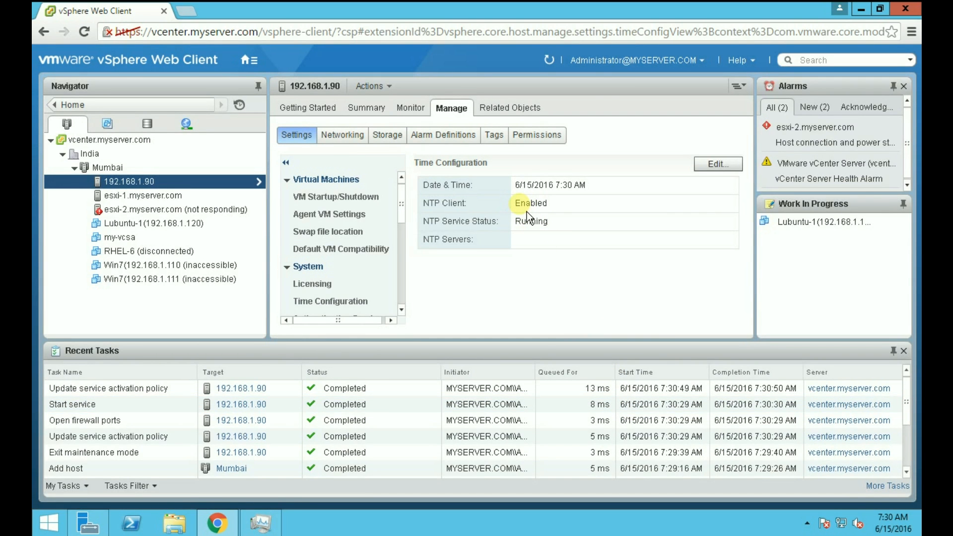
{"action": "mouse_move", "coordinate": [574, 235]}
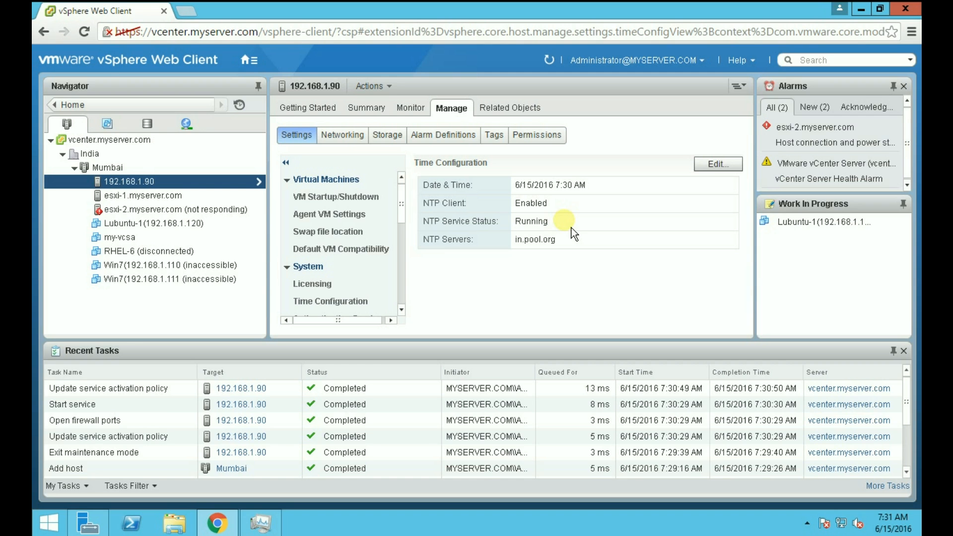
{"action": "mouse_move", "coordinate": [570, 310]}
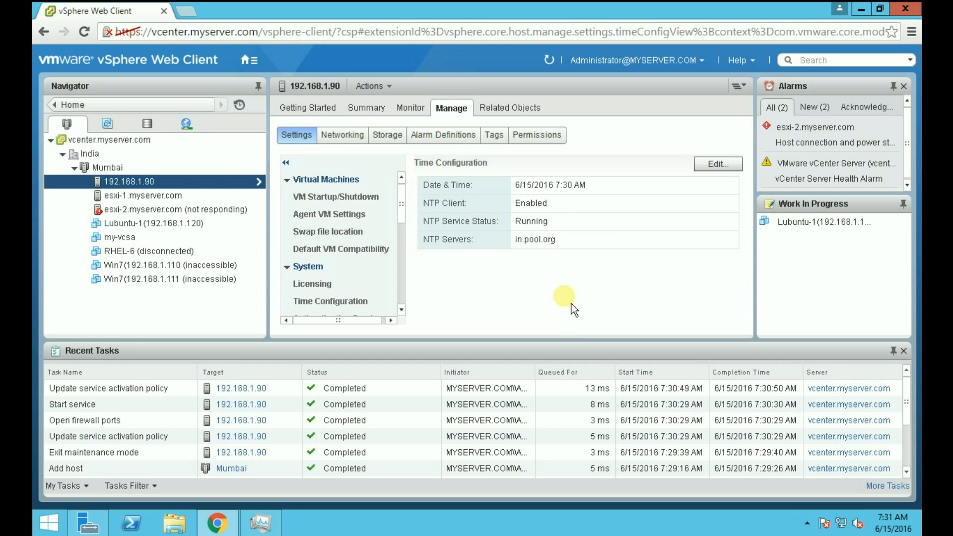